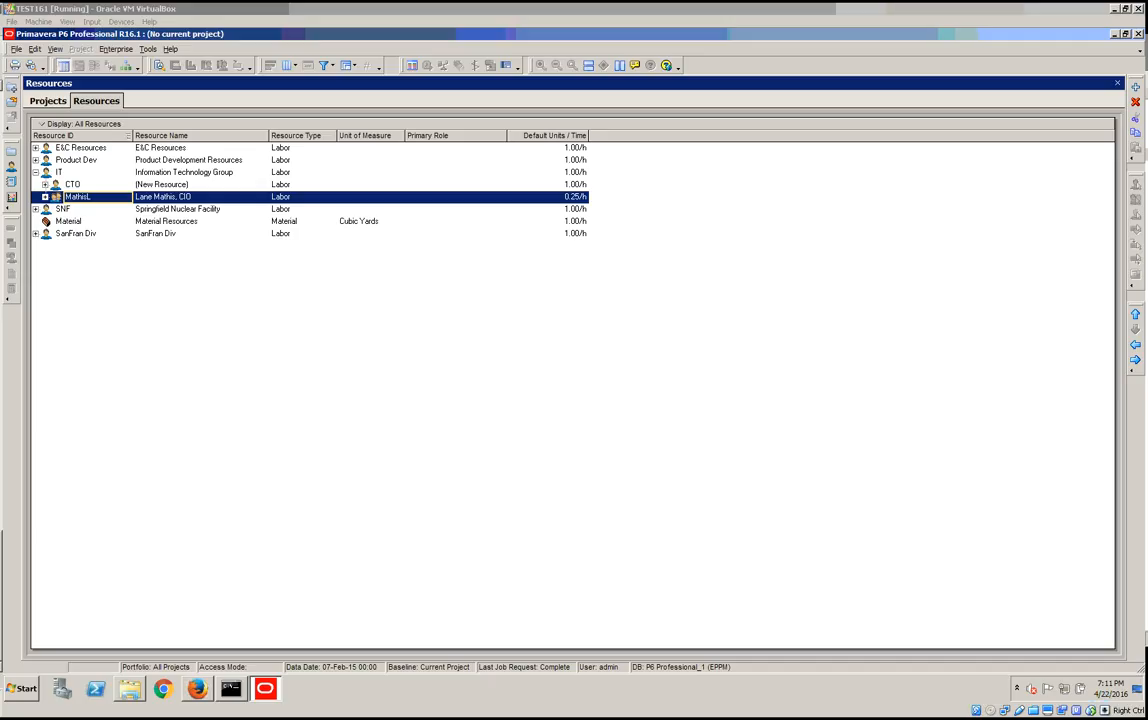
mouse_move(145, 316)
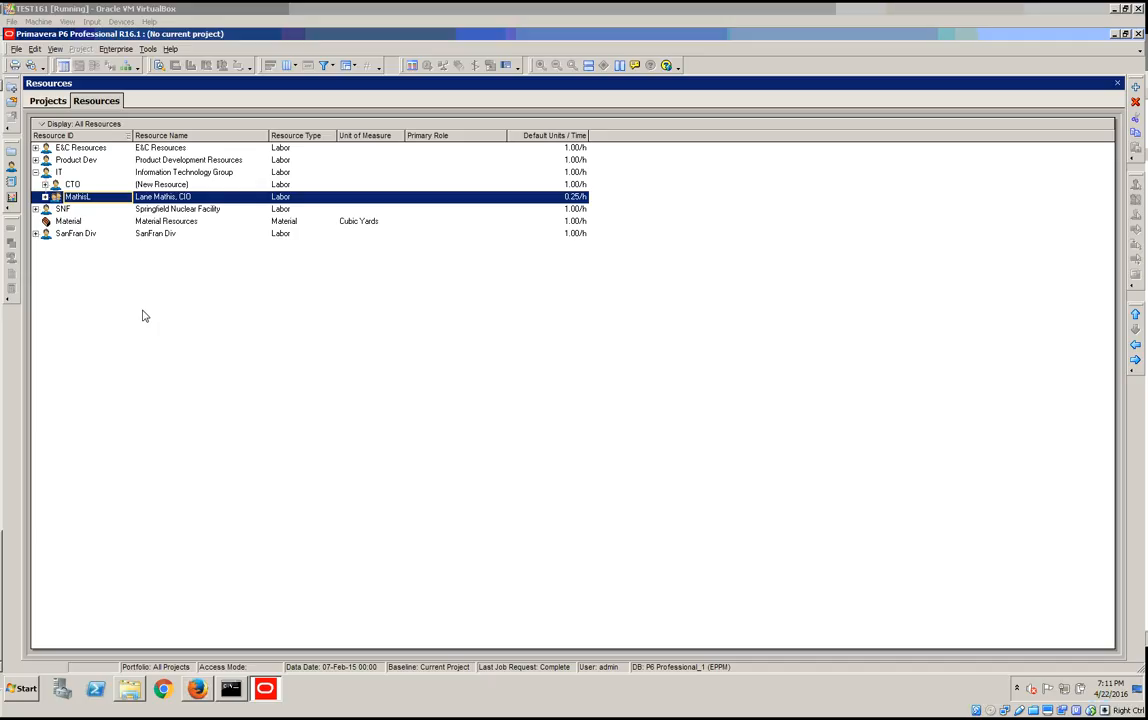
Open the right-click context menu in the Resources table.
right_click(145, 316)
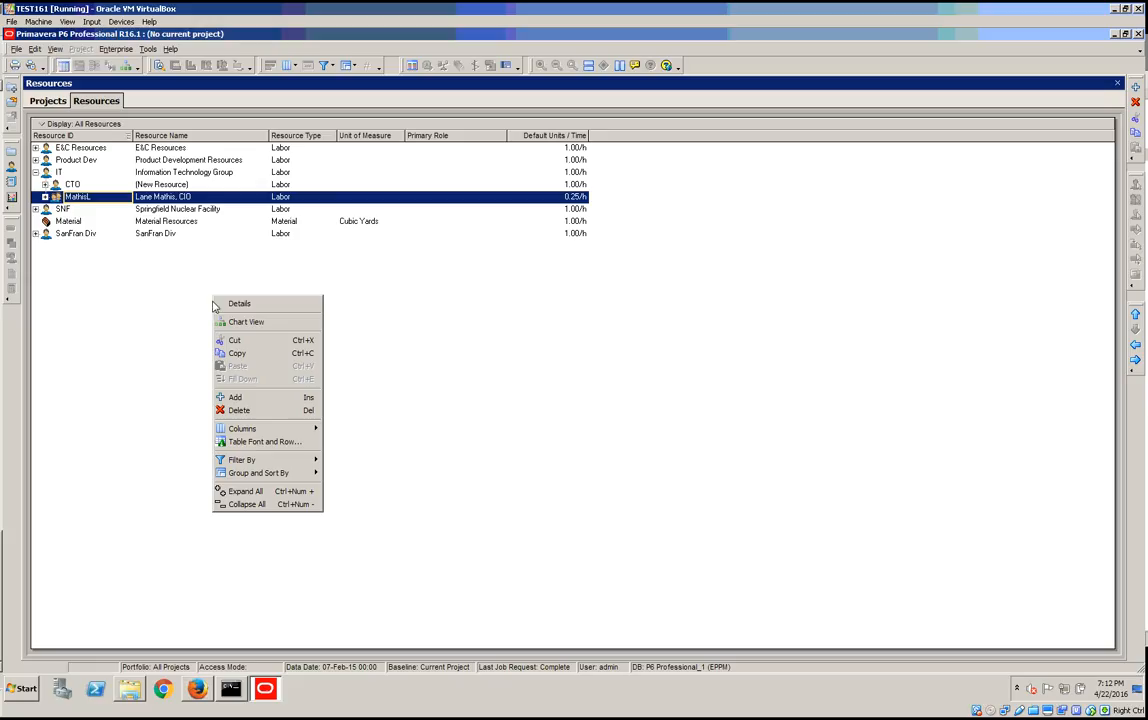
mouse_move(240, 304)
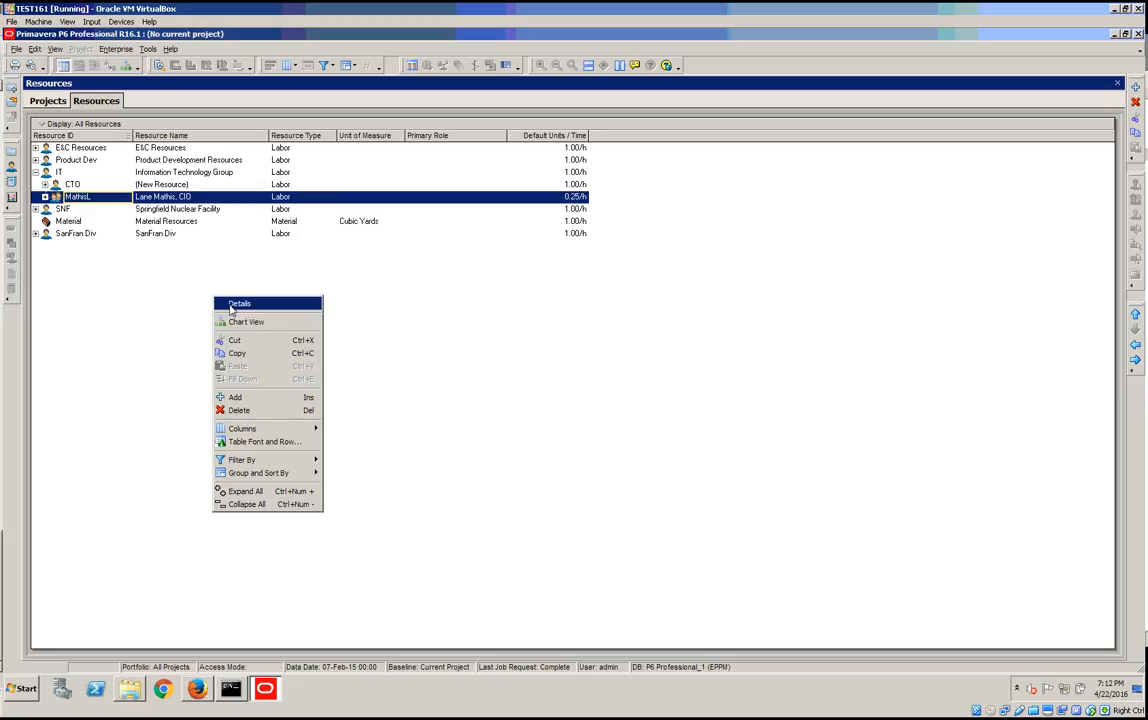
mouse_move(128, 284)
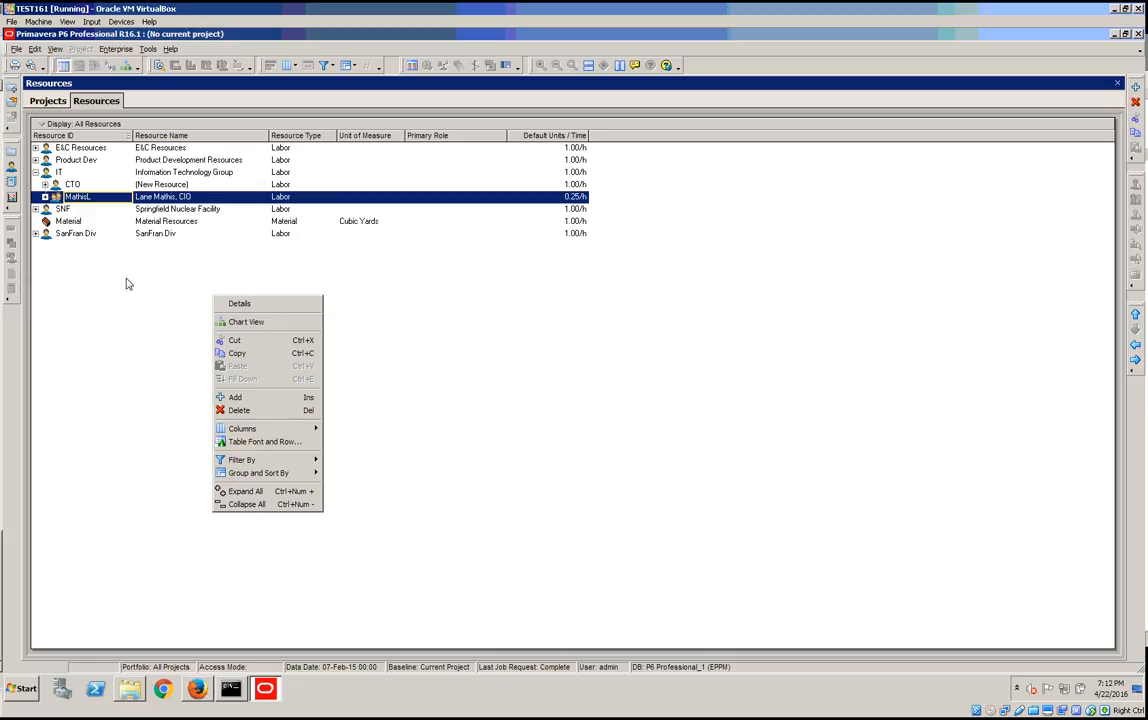
Open resource Details and view the General and Progress Reporter tabs.
left_click(116, 49)
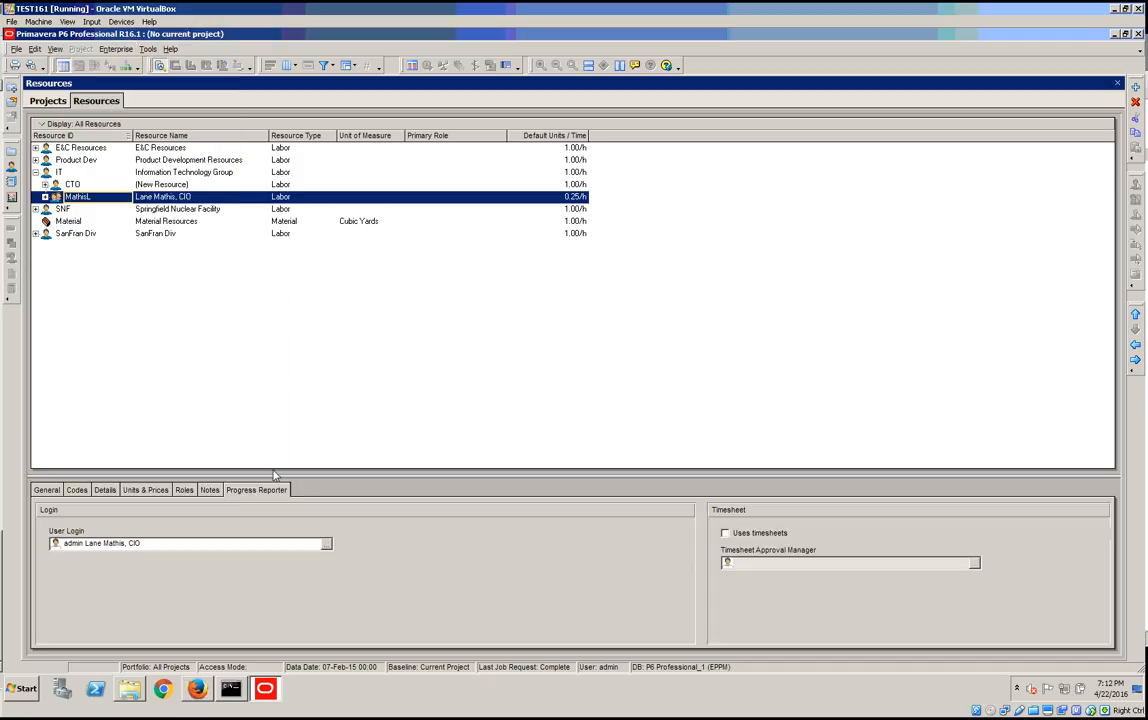
left_click(46, 489)
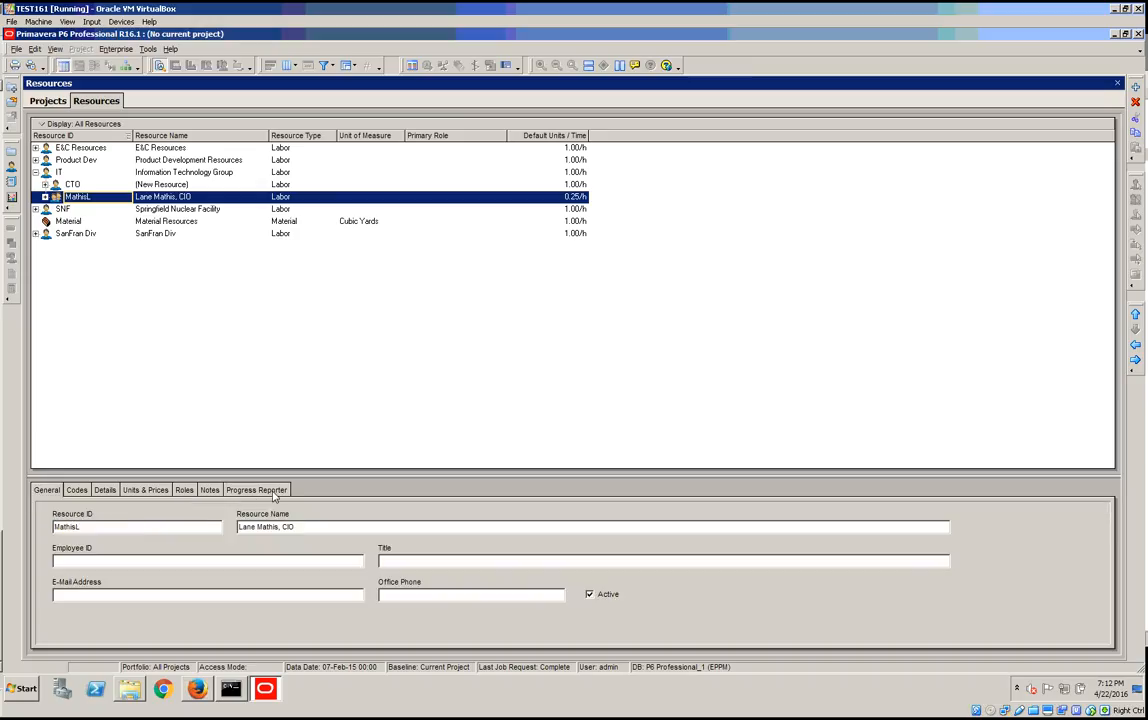
left_click(256, 489)
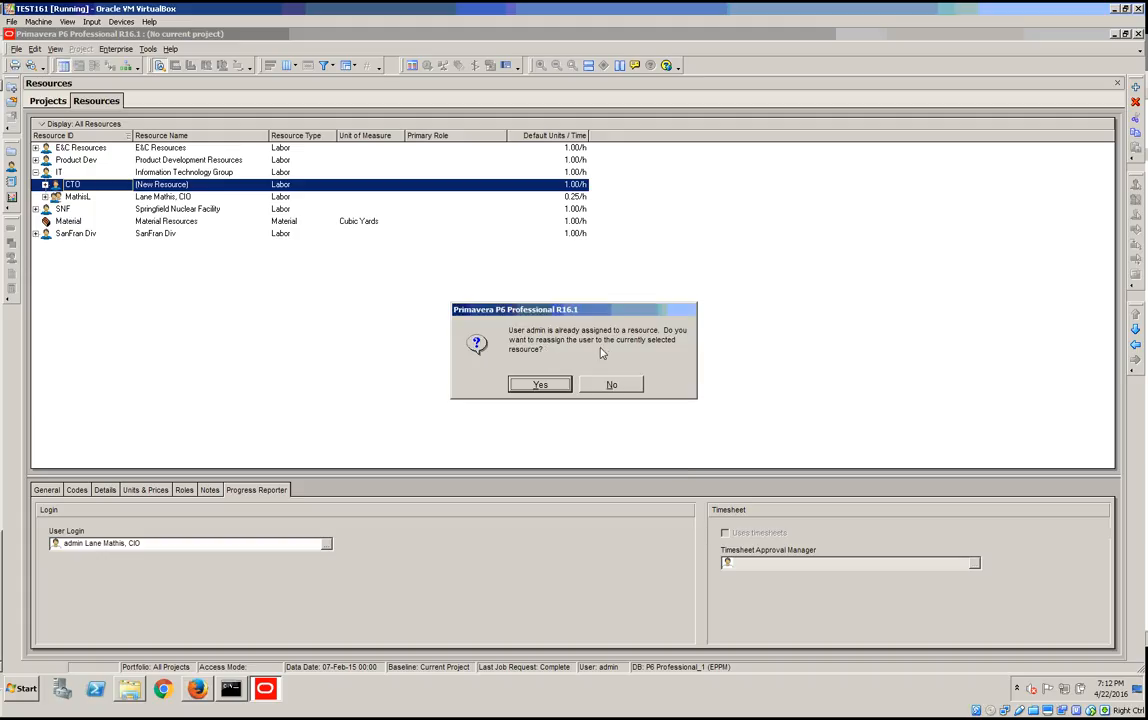
Reassign the admin login to CTO and rename the resource to 'CTO admin'.
left_click(540, 384)
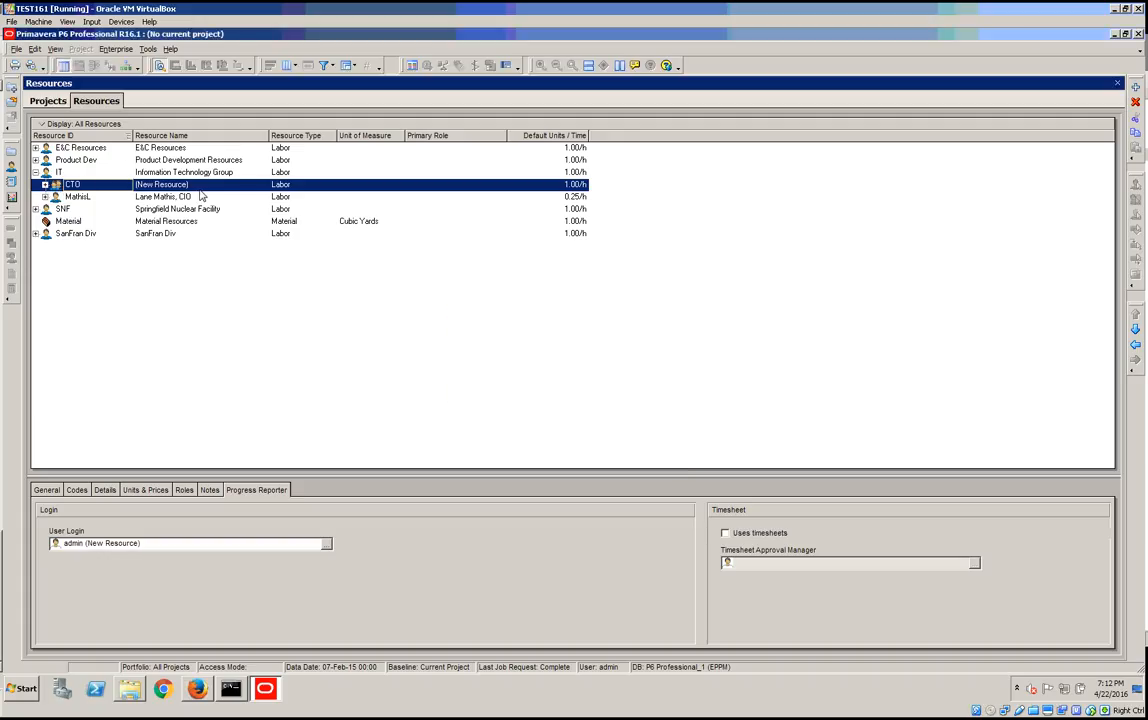
double_click(161, 184)
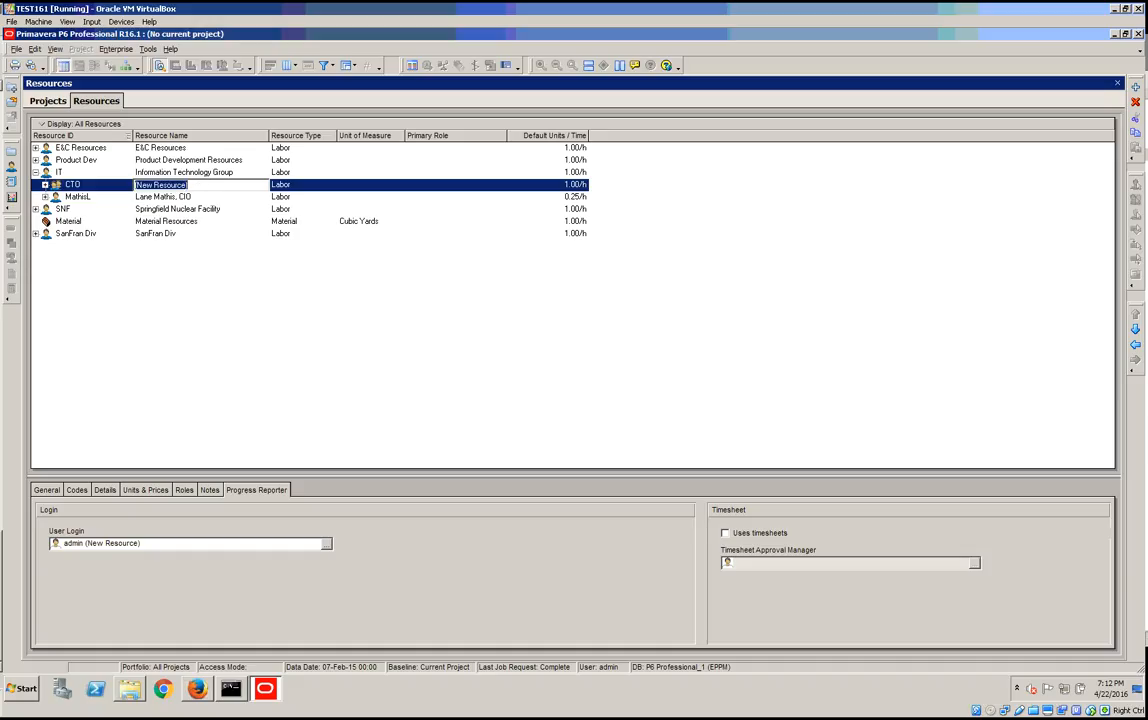
type("CTO admin")
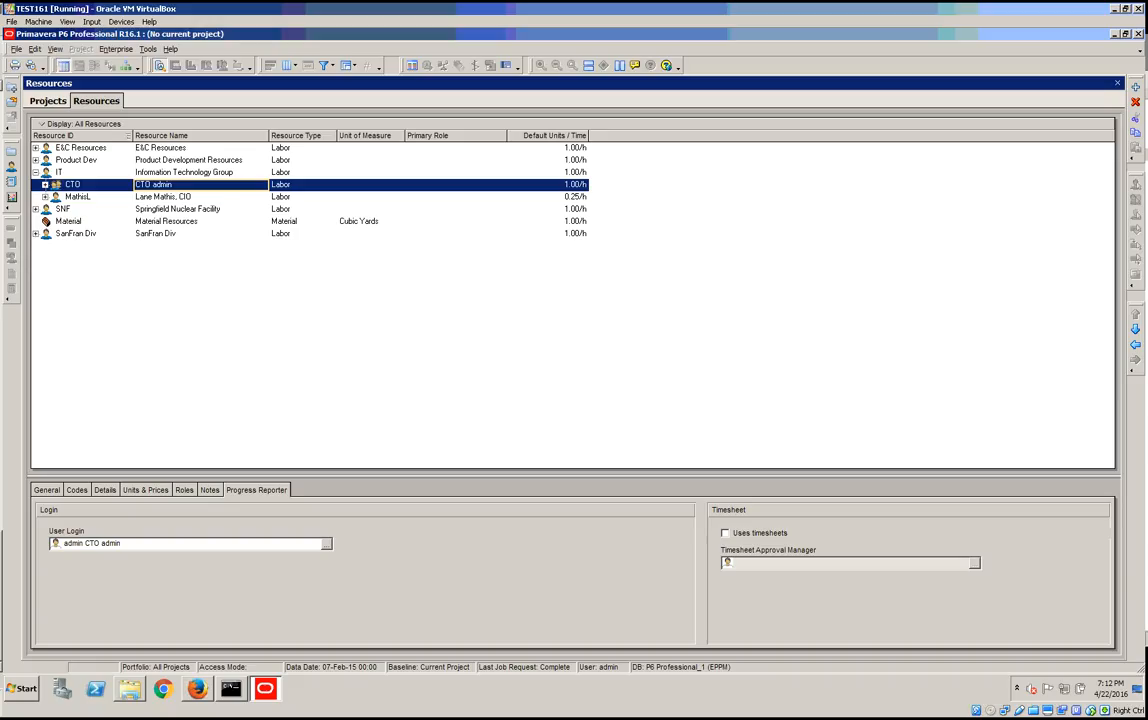
mouse_move(82, 170)
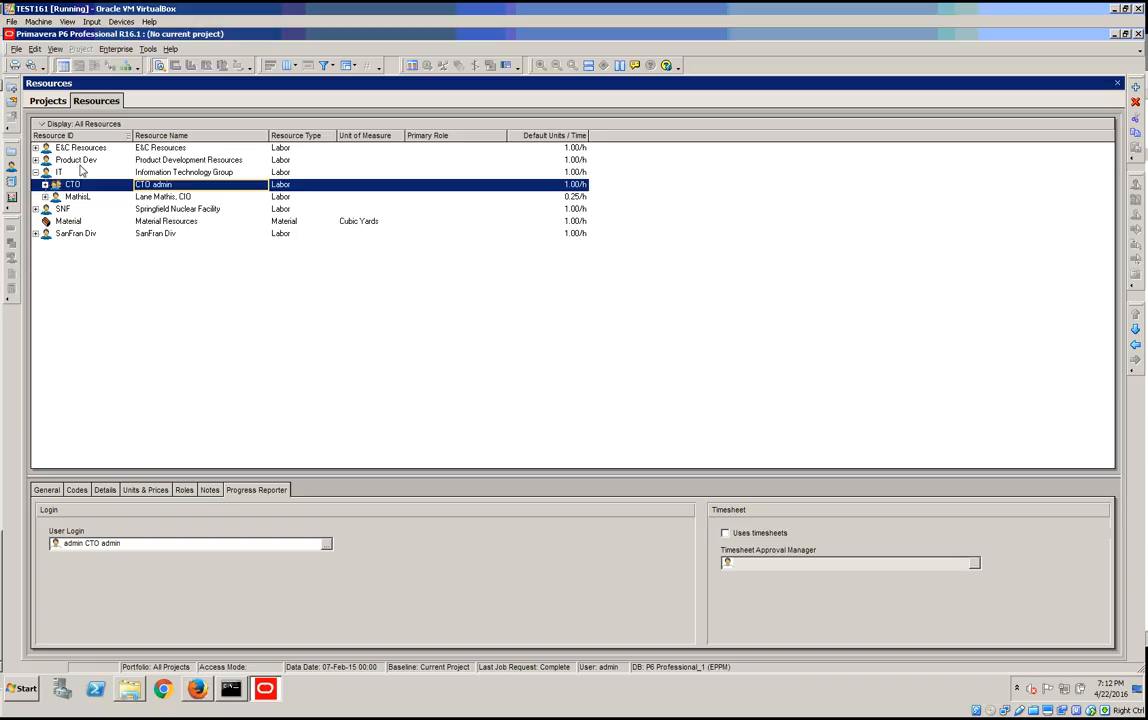
Enable Uses timesheets for CTO admin and set admin as Timesheet Approval Manager.
left_click(725, 532)
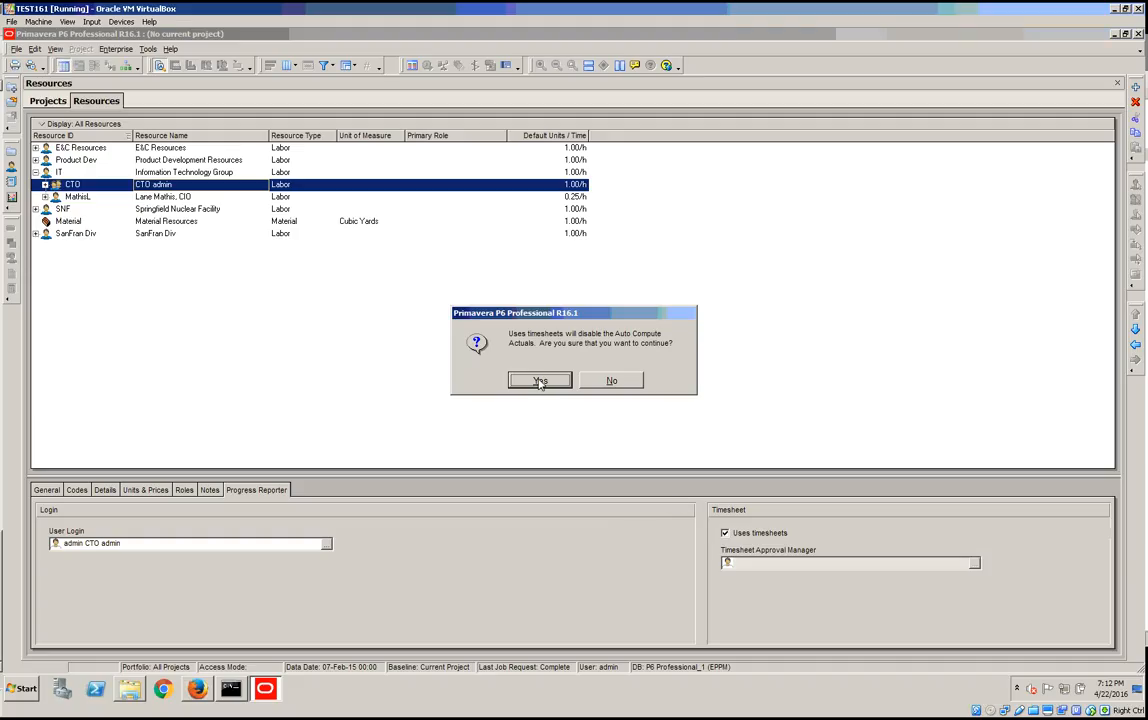
left_click(540, 380)
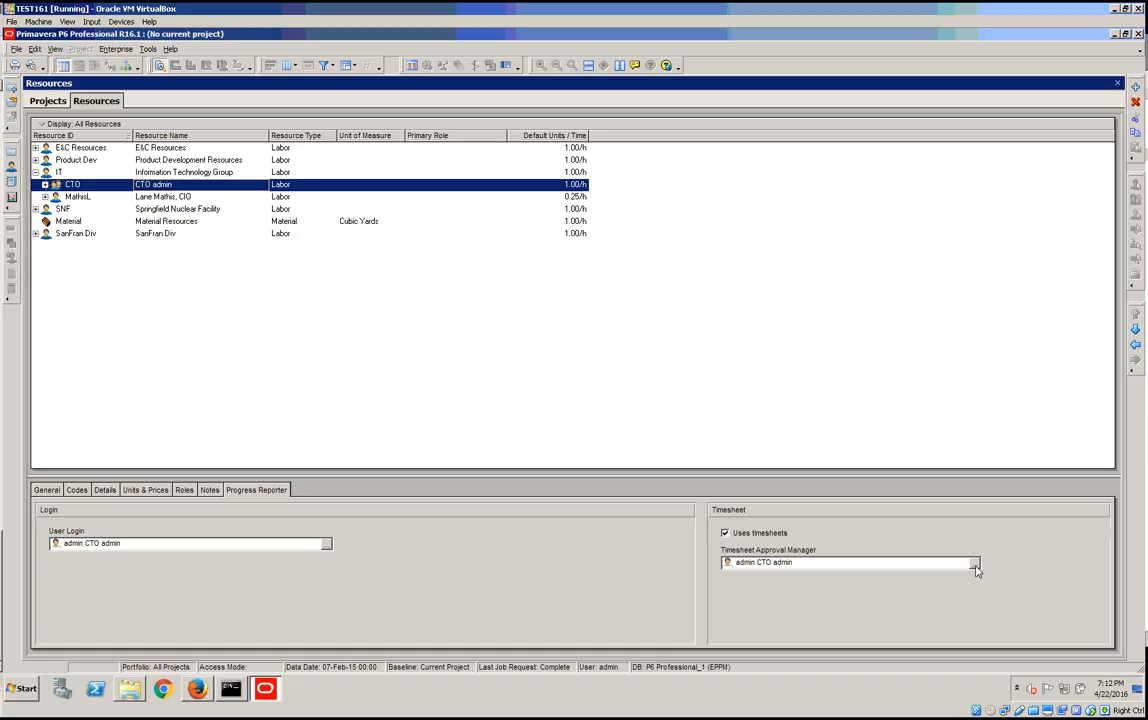
left_click(975, 562)
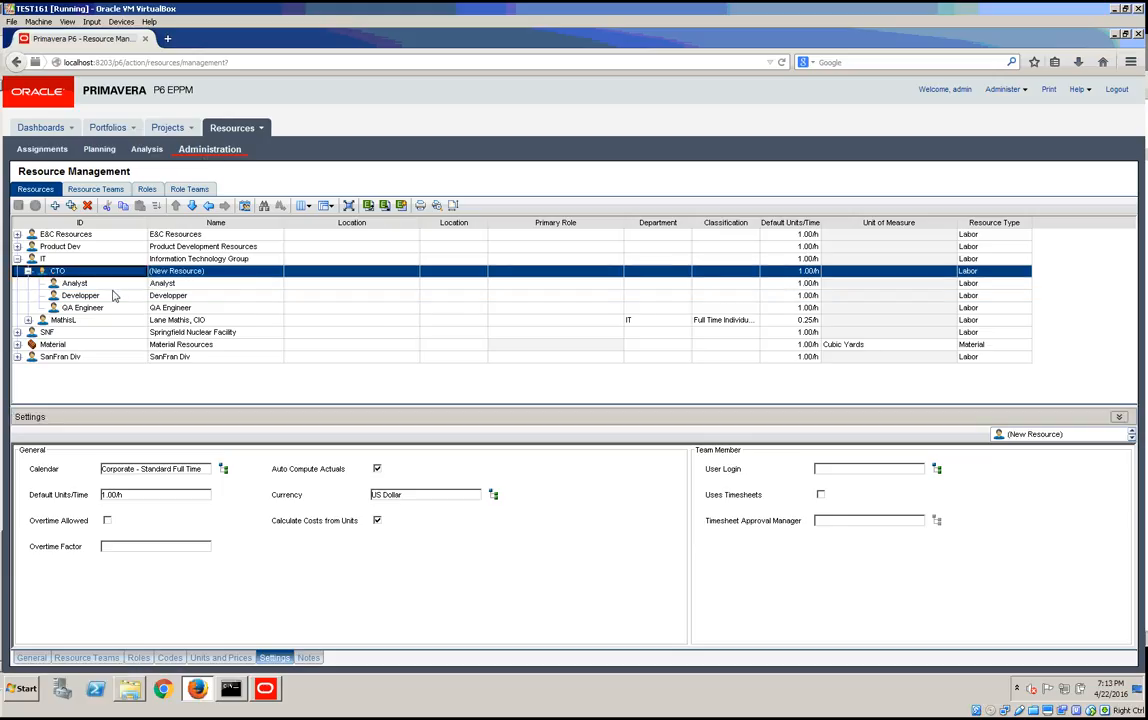
Select the Analyst resource under CTO to view its settings.
left_click(75, 283)
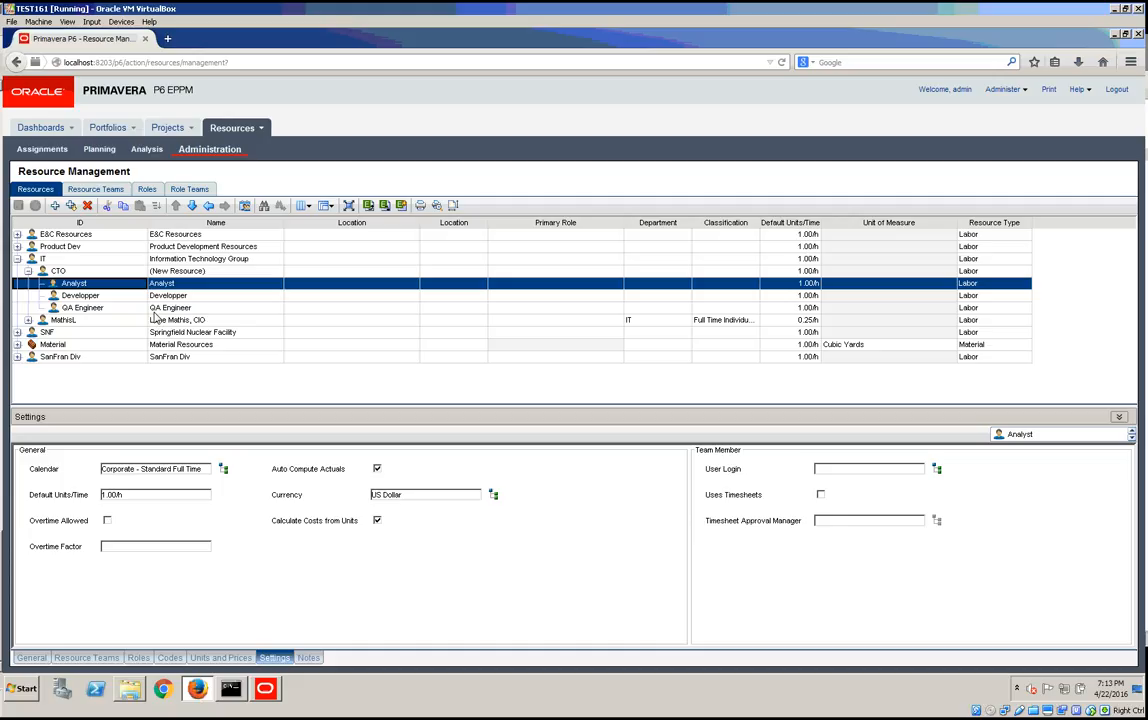
mouse_move(110, 291)
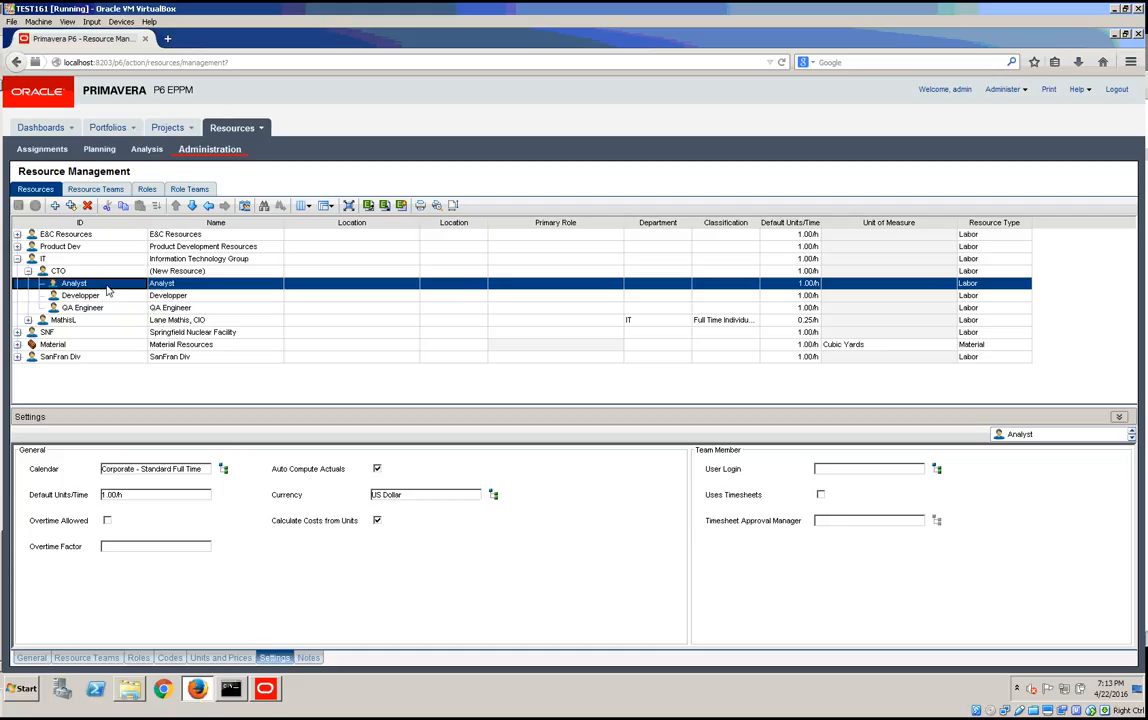
mouse_move(233, 451)
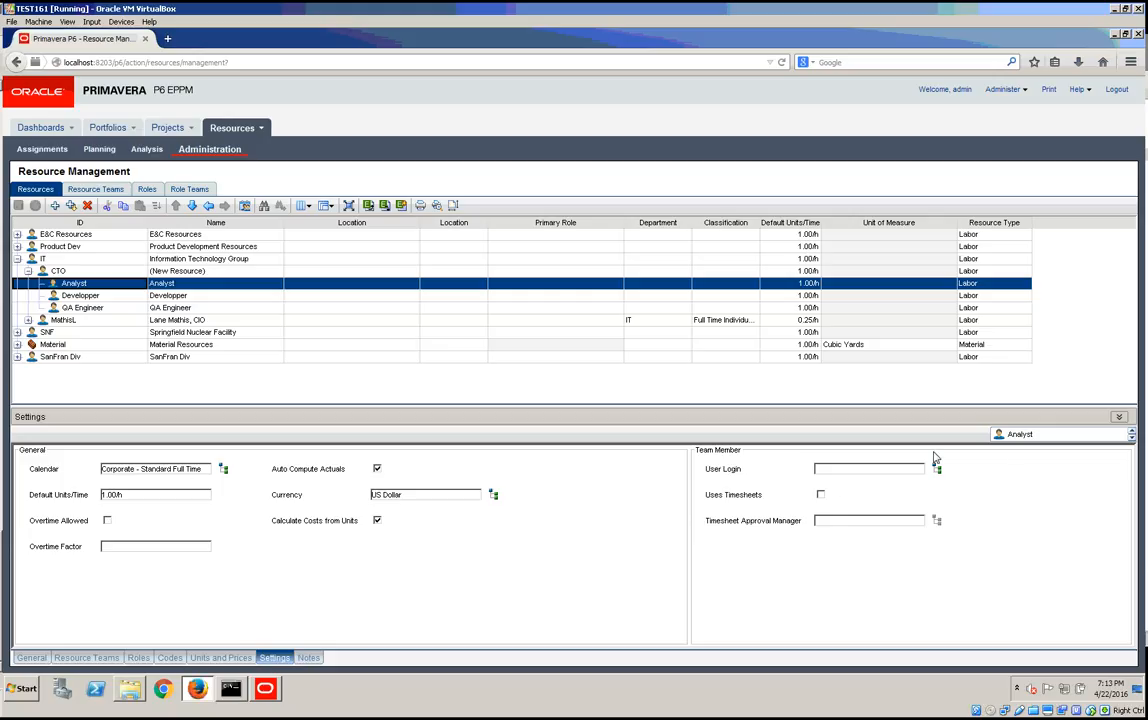
left_click(937, 468)
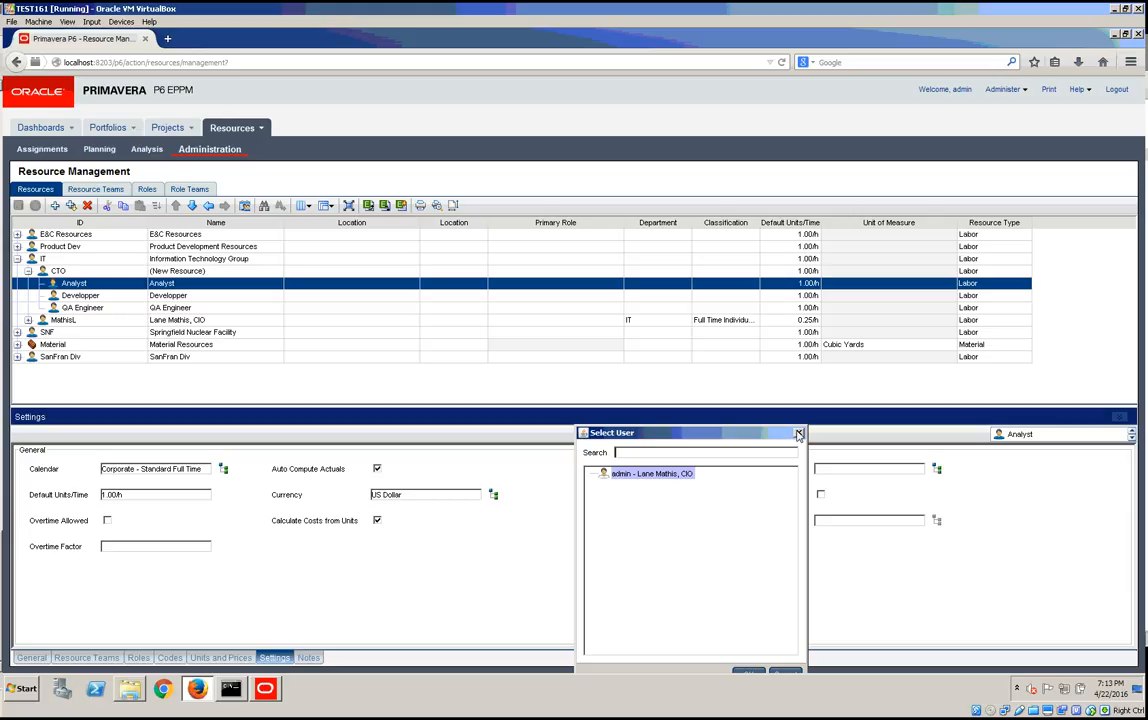
left_click(799, 432)
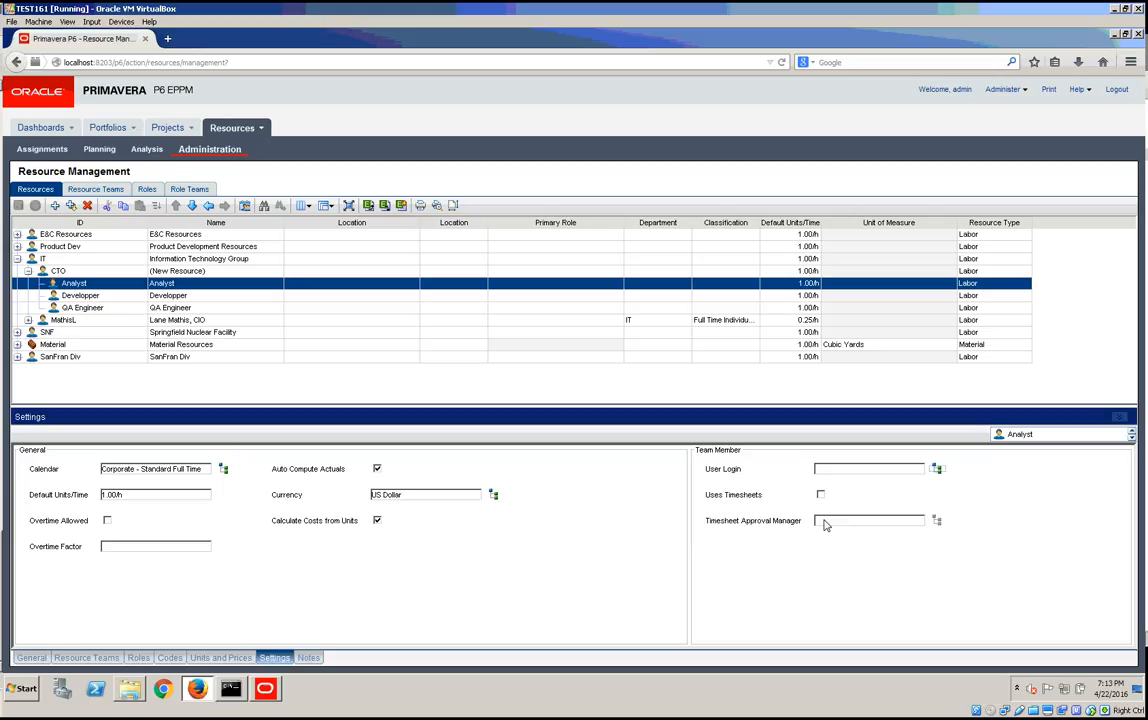
mouse_move(870, 520)
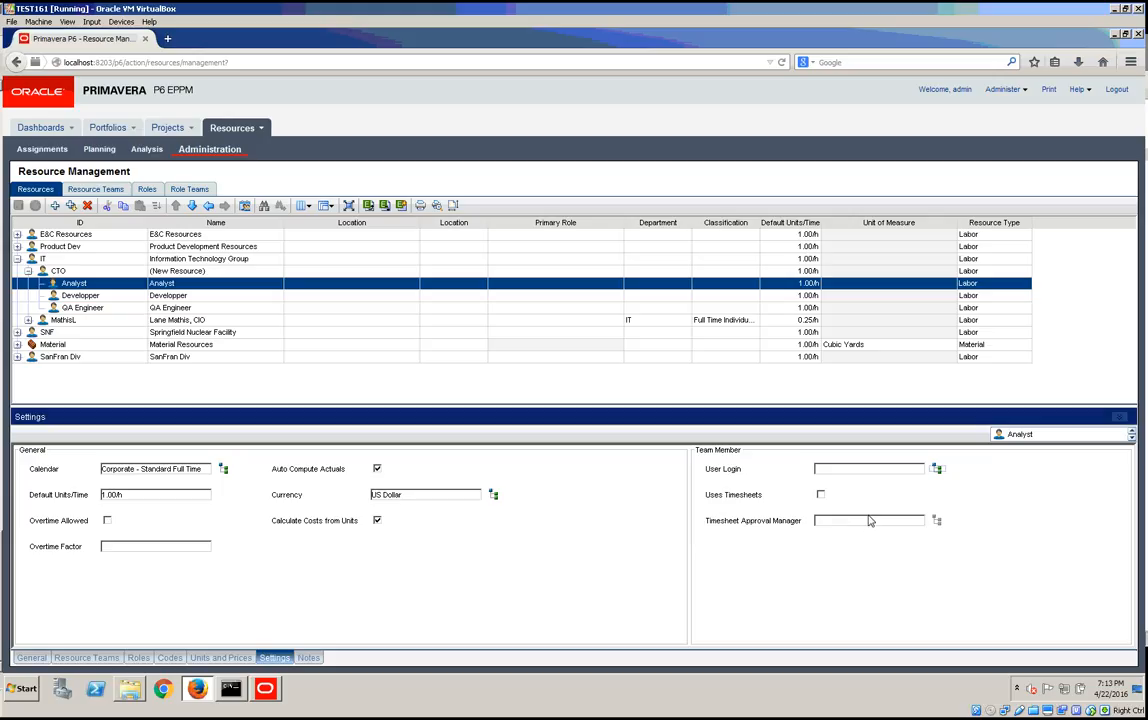
mouse_move(106, 332)
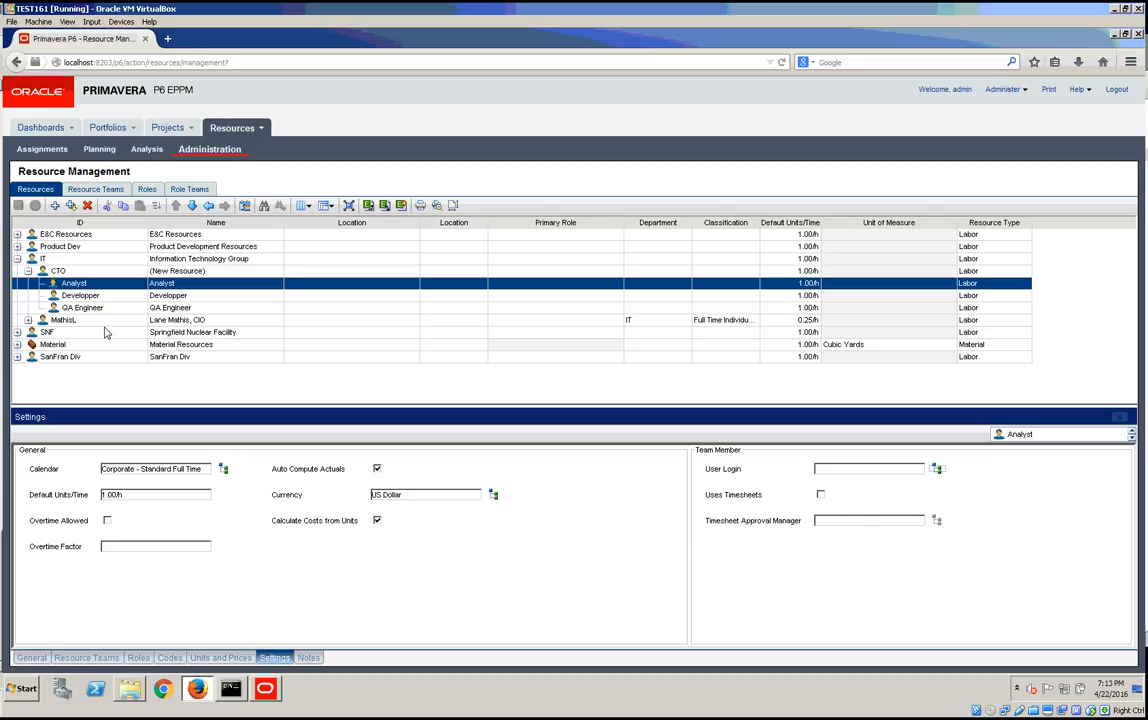